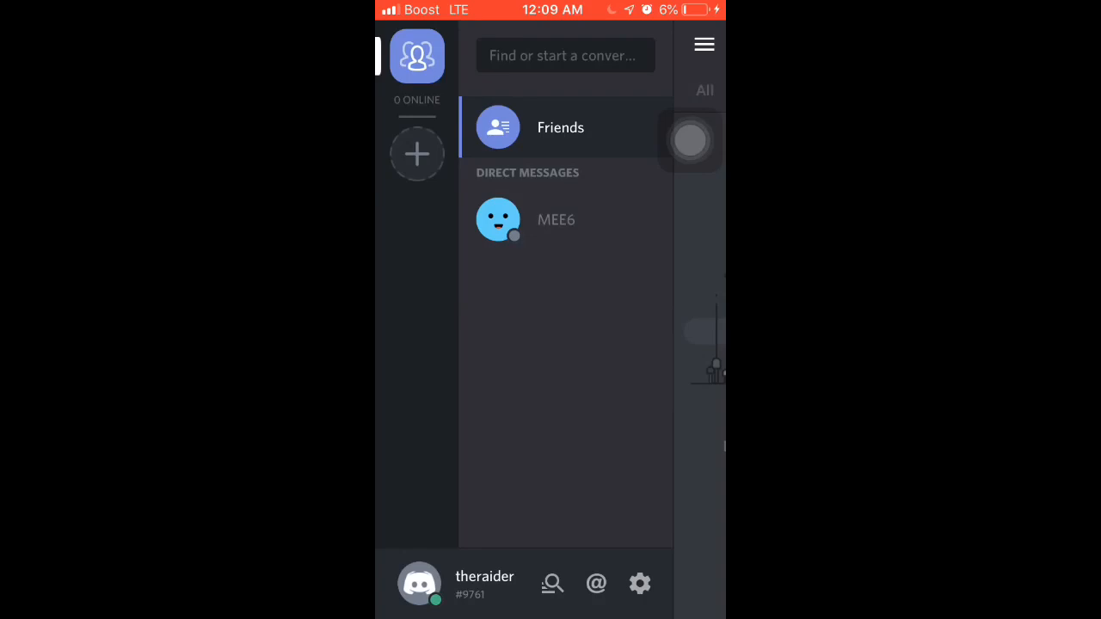
Step: Try joining a server with invite code 'Dan7' and dismiss the expired-invite notice
{"action": "left_click", "coordinate": [560, 127]}
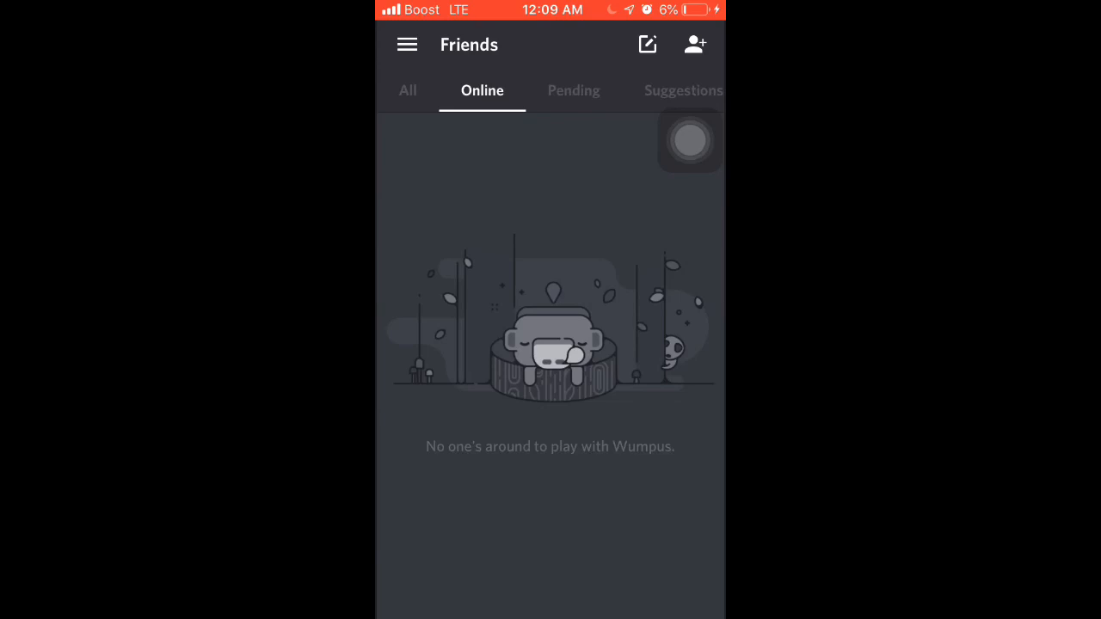
{"action": "left_click", "coordinate": [406, 44]}
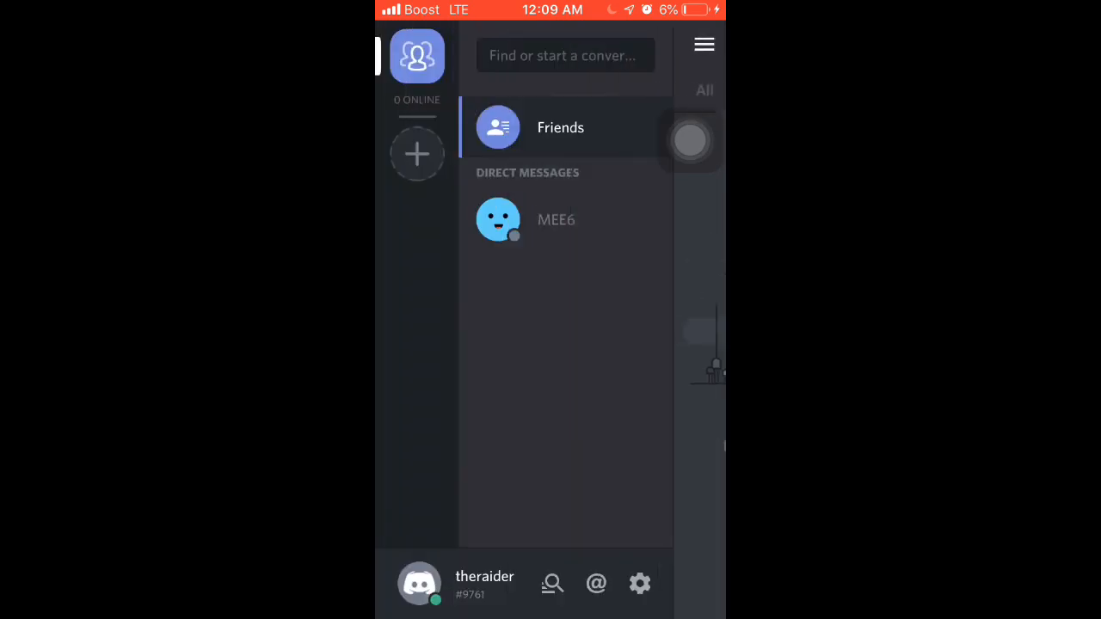
{"action": "left_click", "coordinate": [417, 154]}
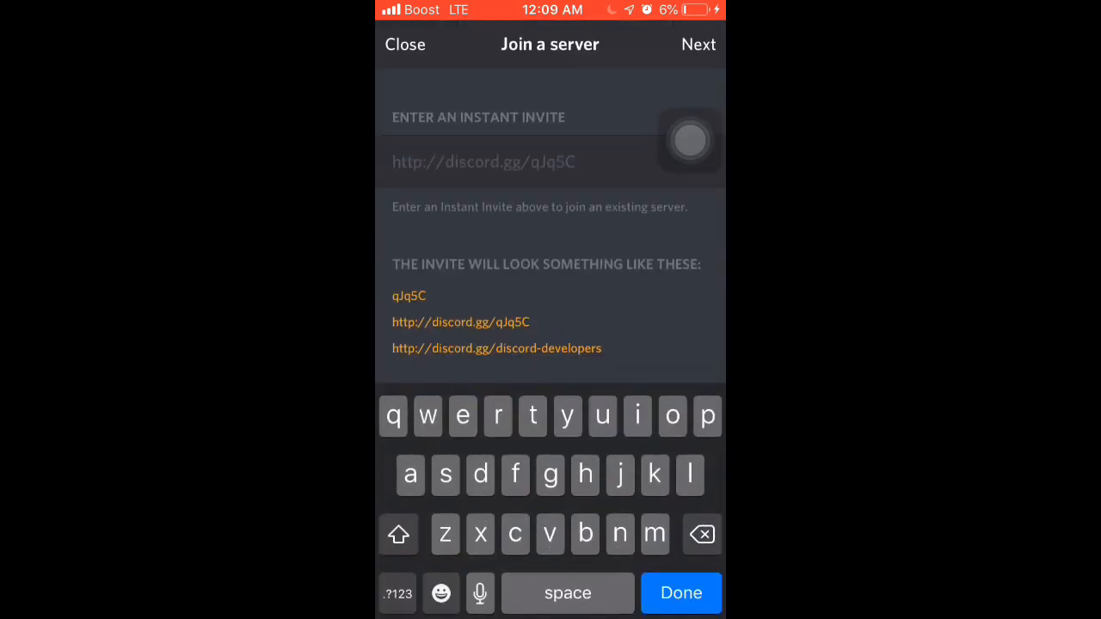
{"action": "type", "text": "Dan7"}
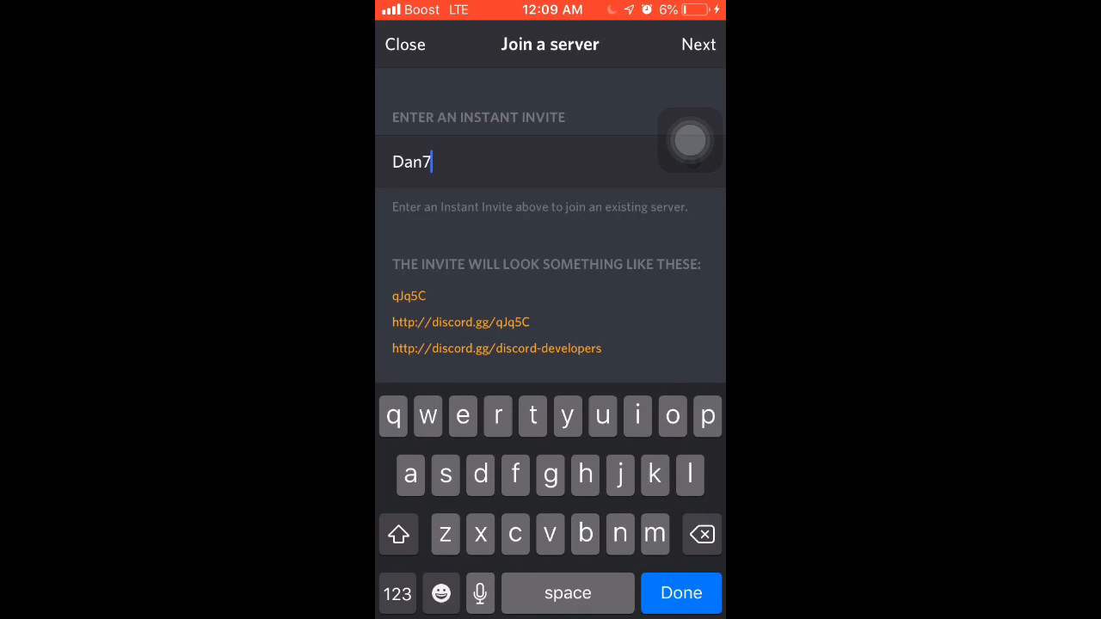
{"action": "left_click", "coordinate": [698, 43]}
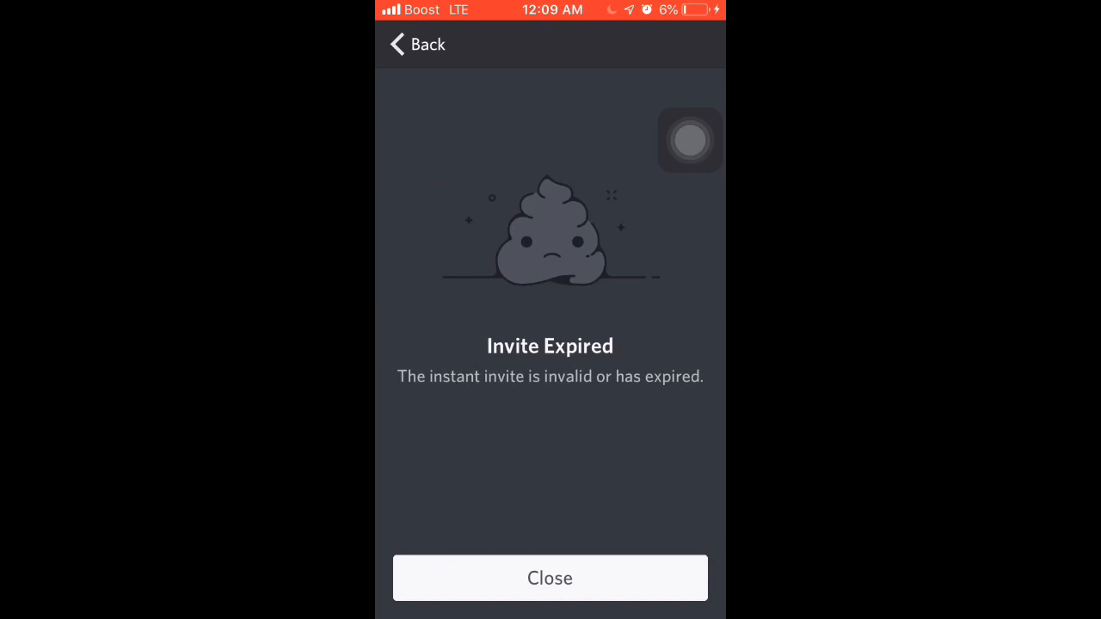
{"action": "left_click", "coordinate": [550, 577]}
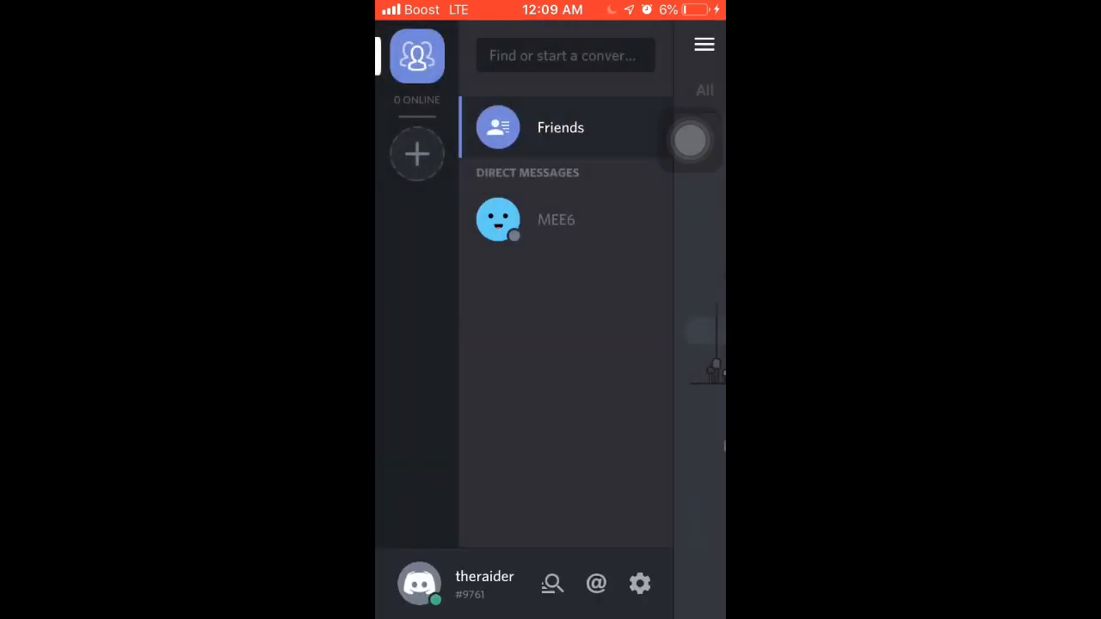
Step: Log out of the main account, then preview the D7 Army invite and back out
{"action": "left_click", "coordinate": [640, 583]}
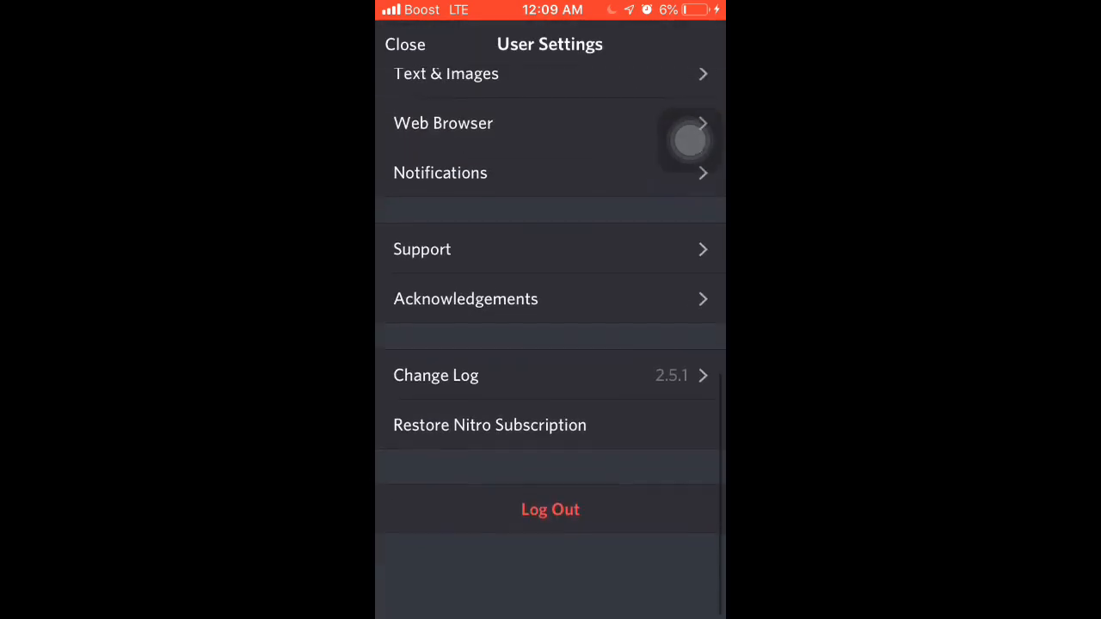
{"action": "left_click", "coordinate": [405, 44]}
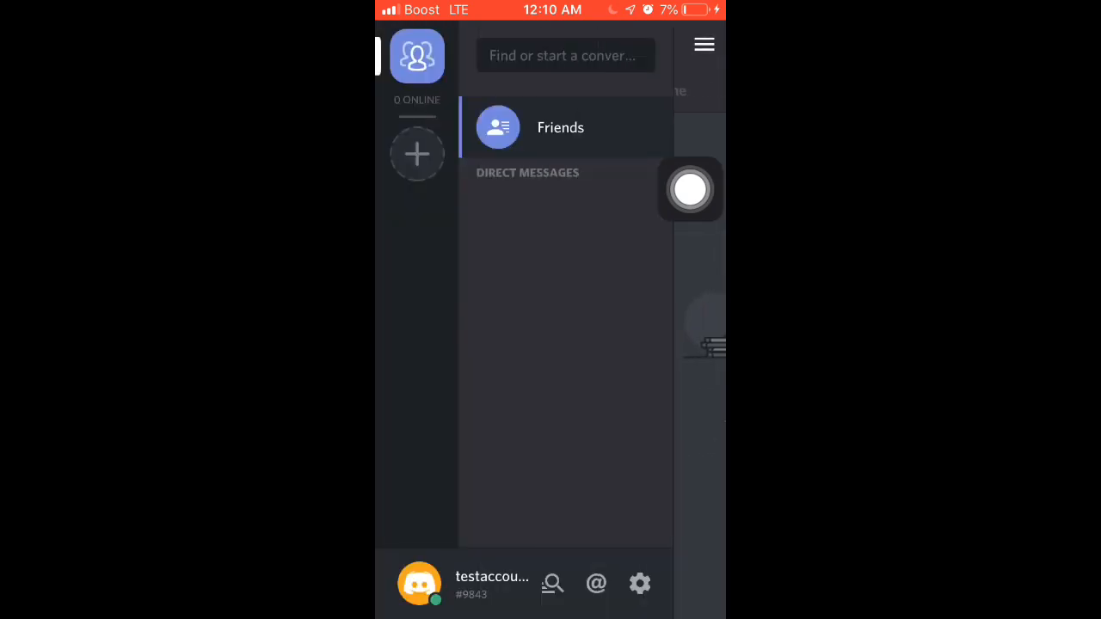
{"action": "left_click", "coordinate": [417, 154]}
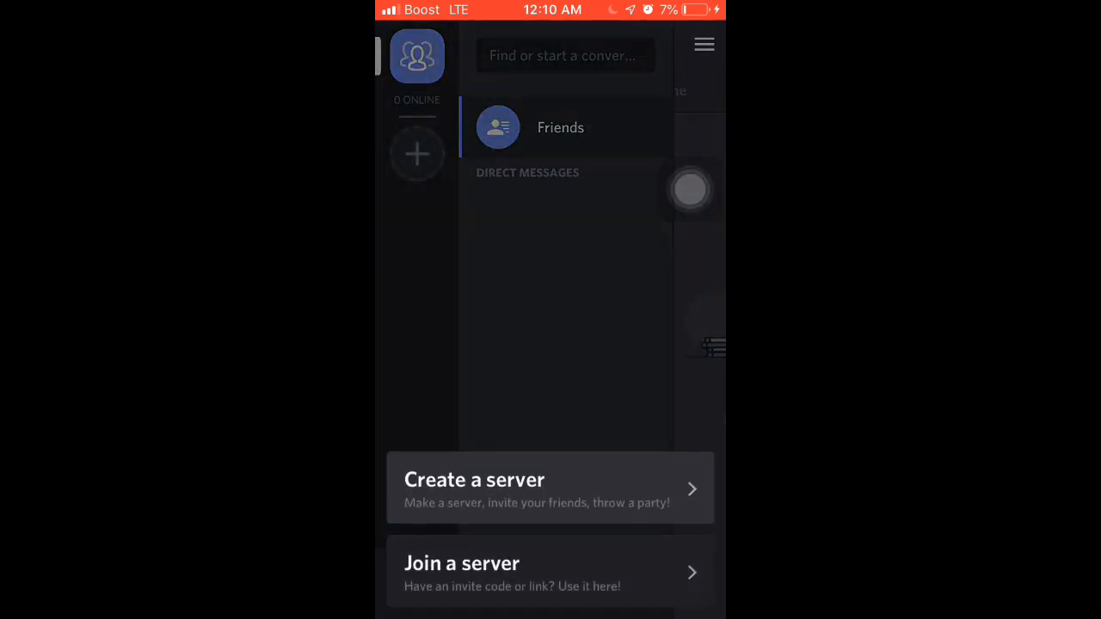
{"action": "left_click", "coordinate": [550, 572]}
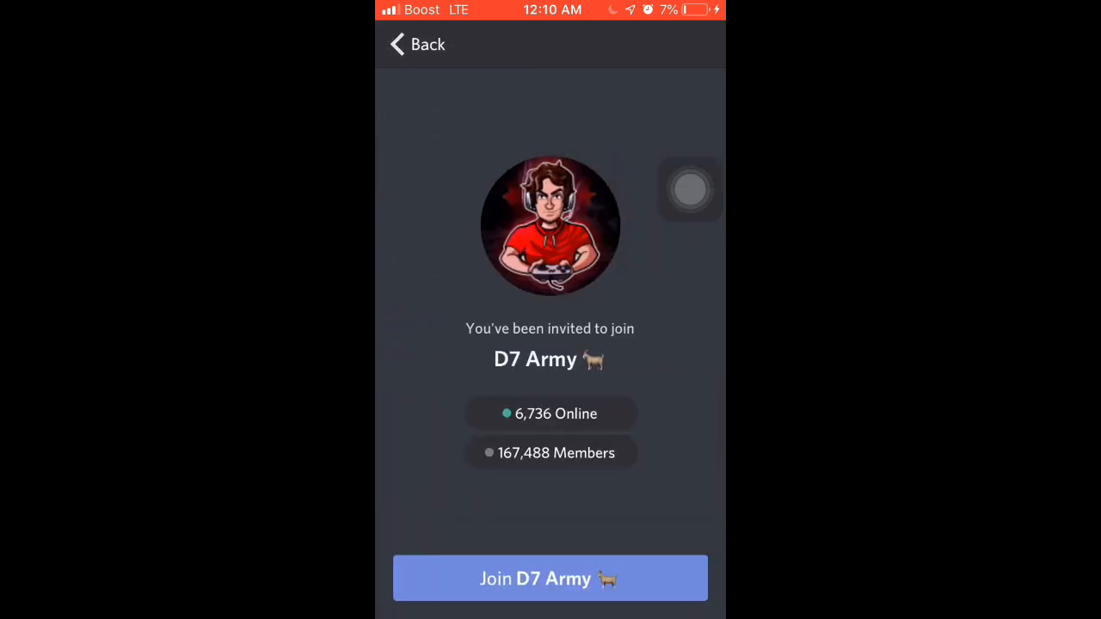
{"action": "left_click", "coordinate": [416, 44]}
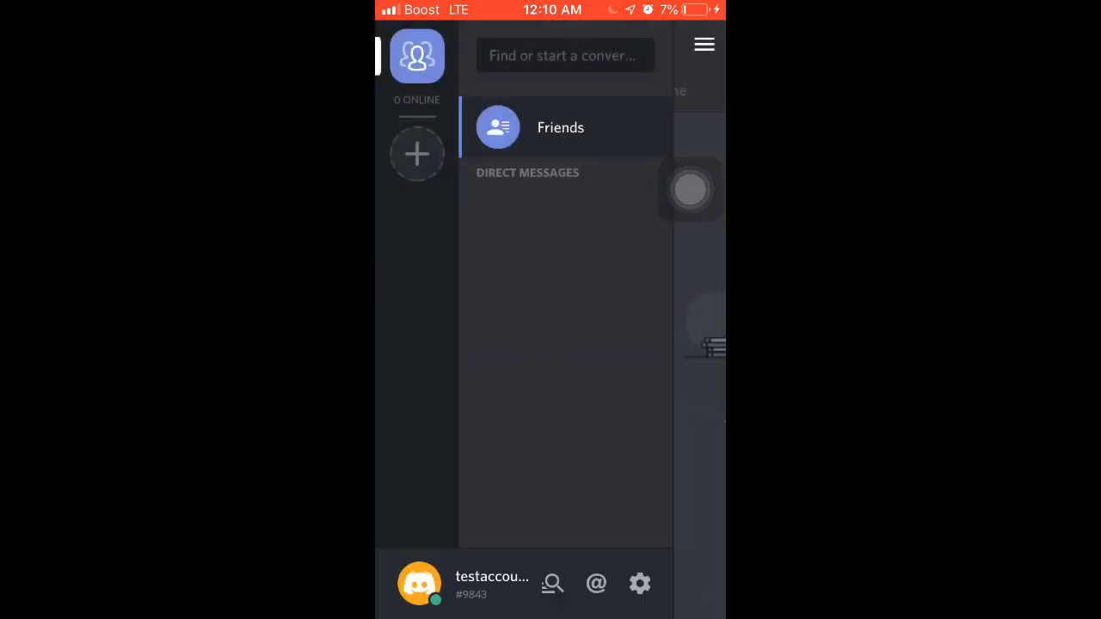
Step: Join the D7 Army server from the alt account using invite code 'dan7eh'
{"action": "left_click", "coordinate": [639, 584]}
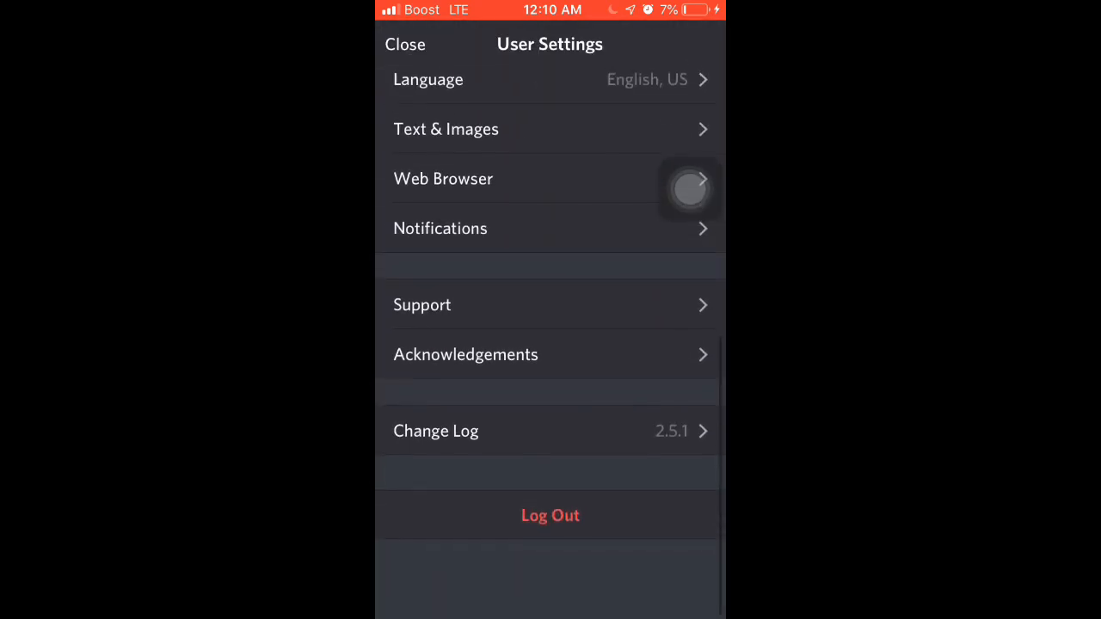
{"action": "left_click", "coordinate": [550, 516]}
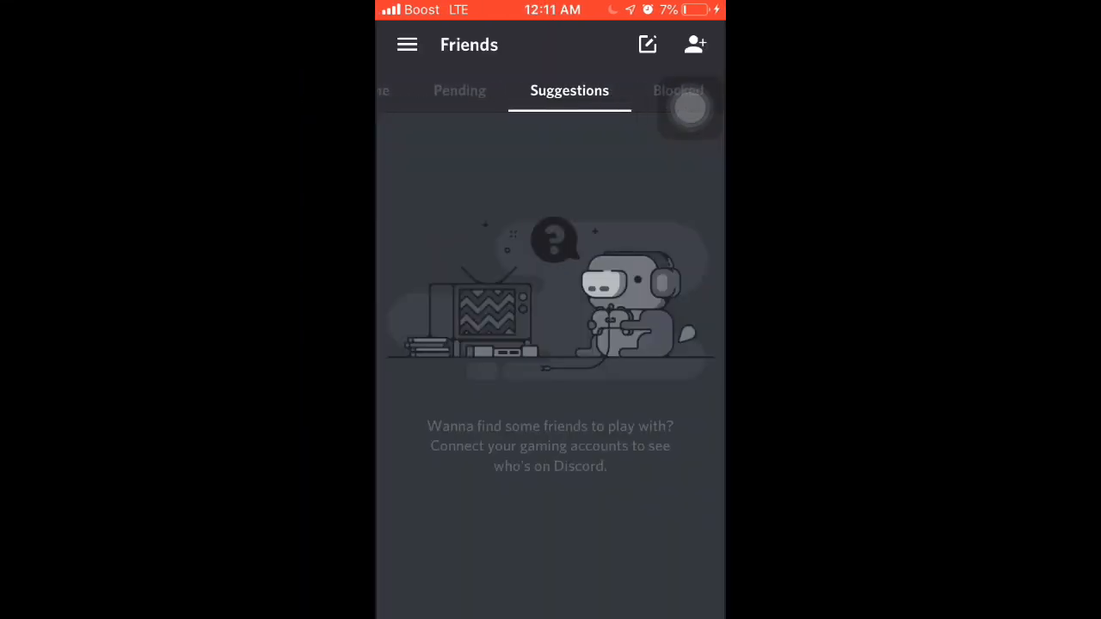
{"action": "left_click", "coordinate": [407, 44]}
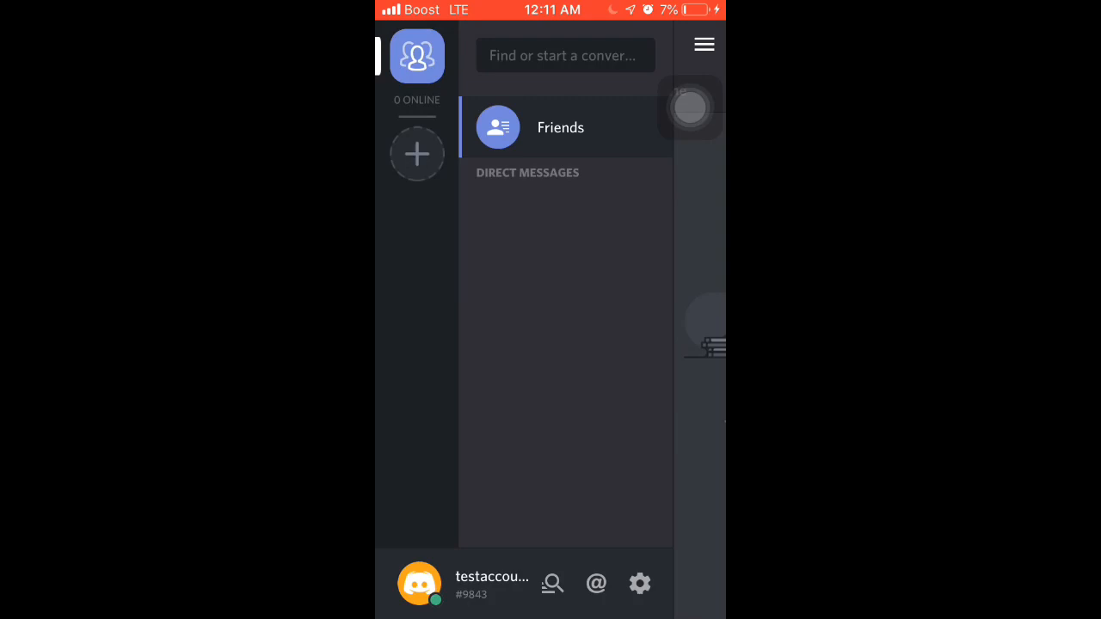
{"action": "left_click", "coordinate": [417, 154]}
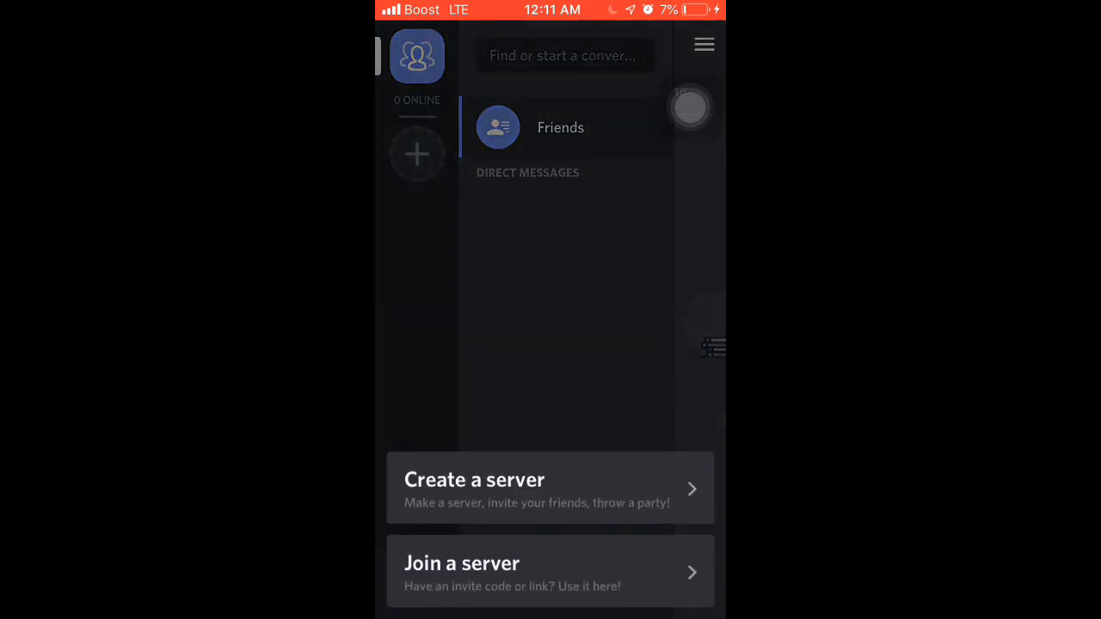
{"action": "left_click", "coordinate": [549, 571]}
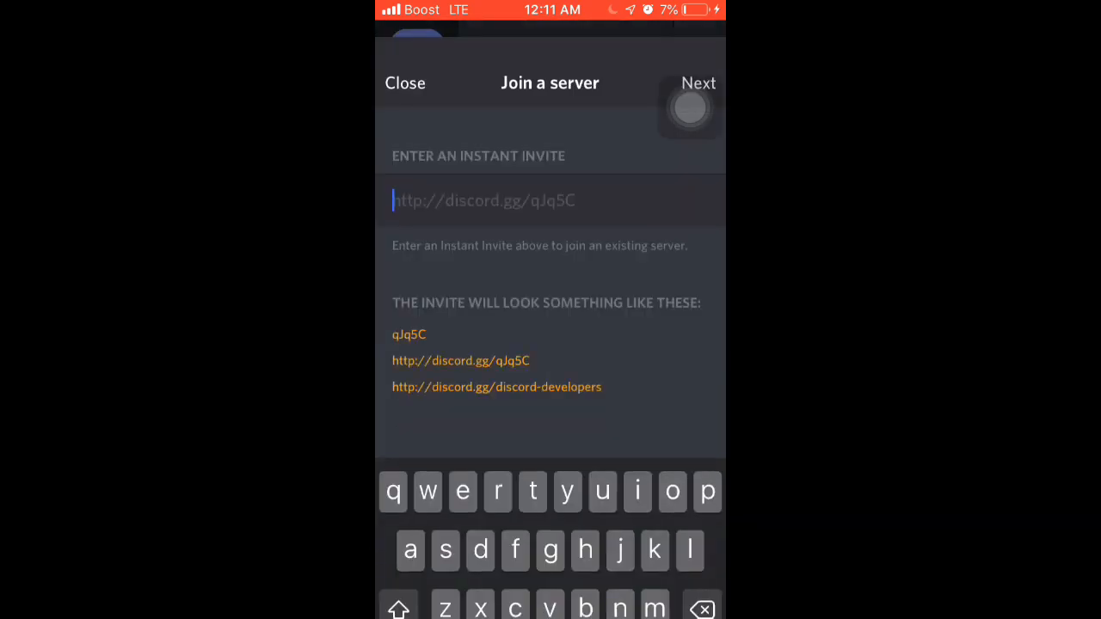
{"action": "type", "text": "d"}
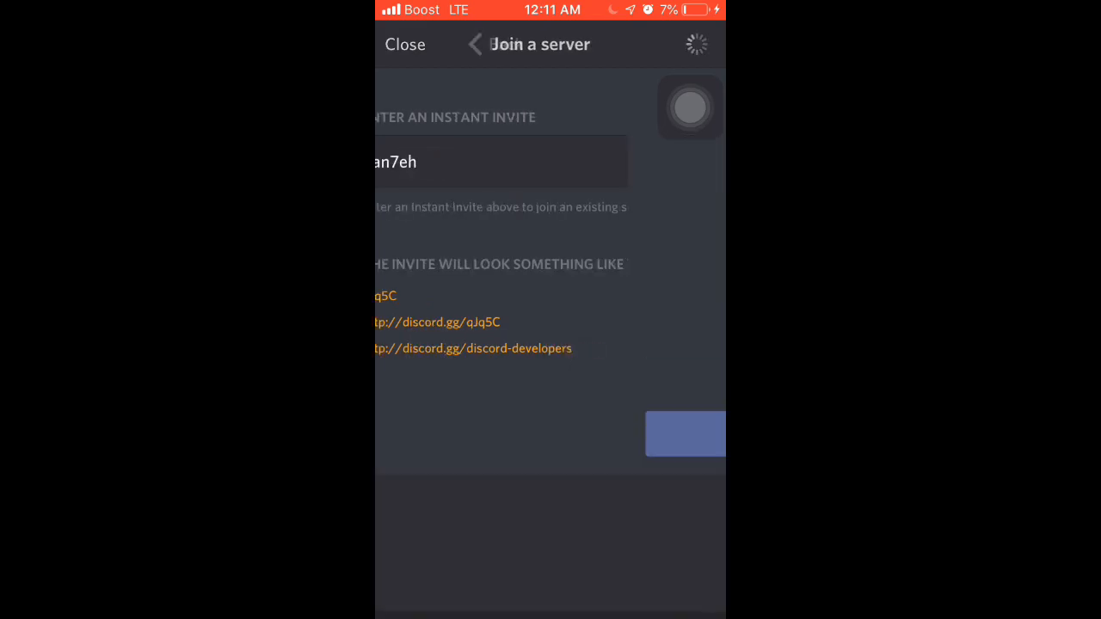
{"action": "left_click", "coordinate": [684, 434]}
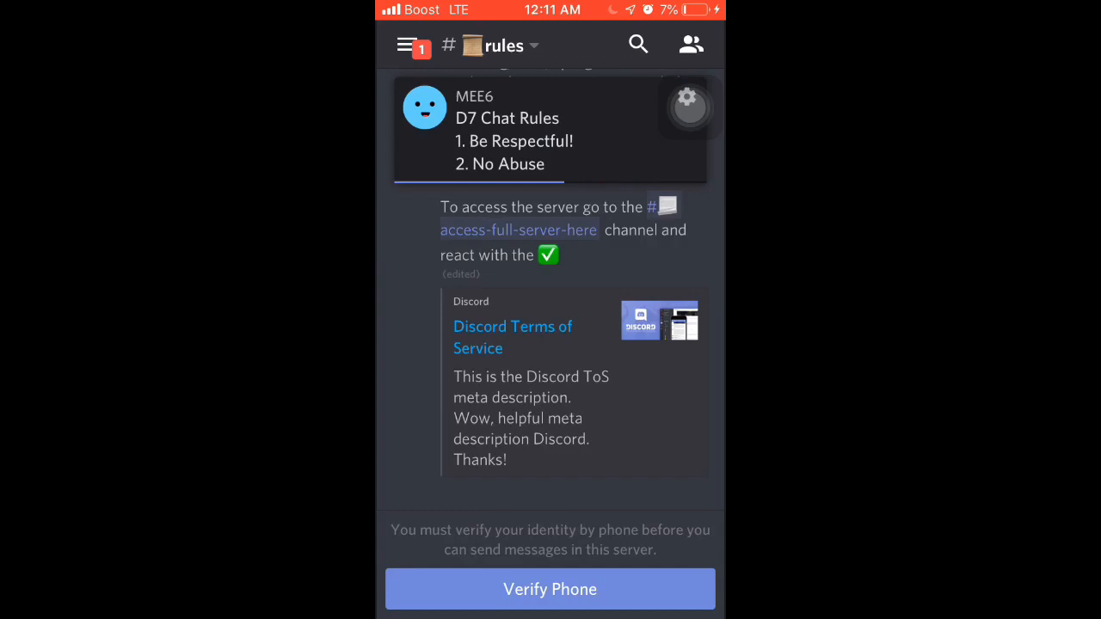
Step: Start phone verification with United States as the country, then exit to the home view
{"action": "left_click", "coordinate": [549, 590]}
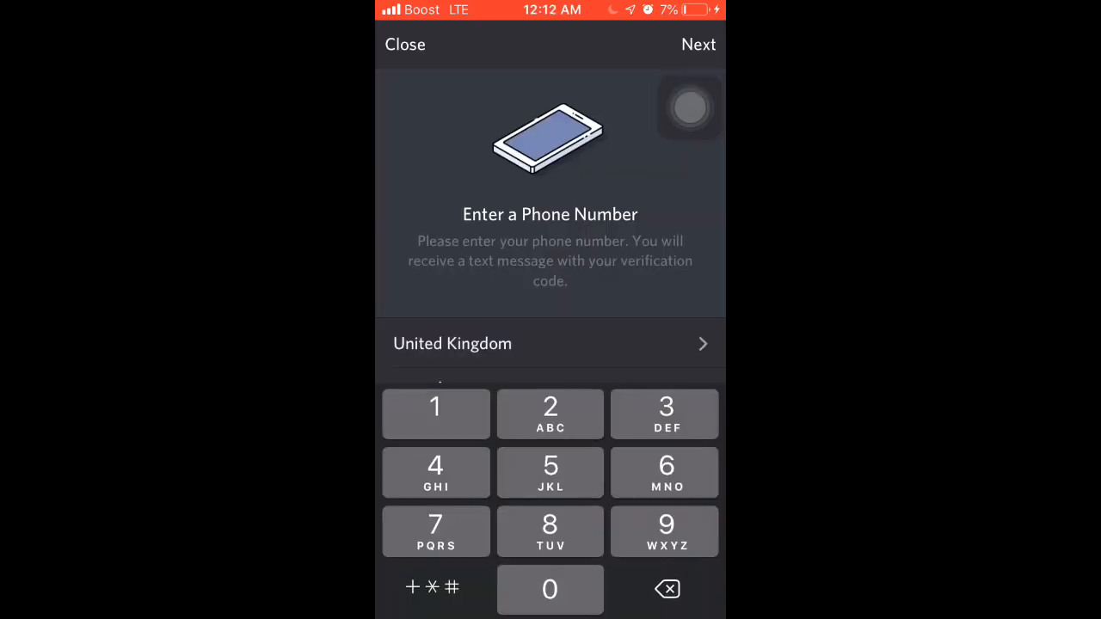
{"action": "left_click", "coordinate": [550, 344]}
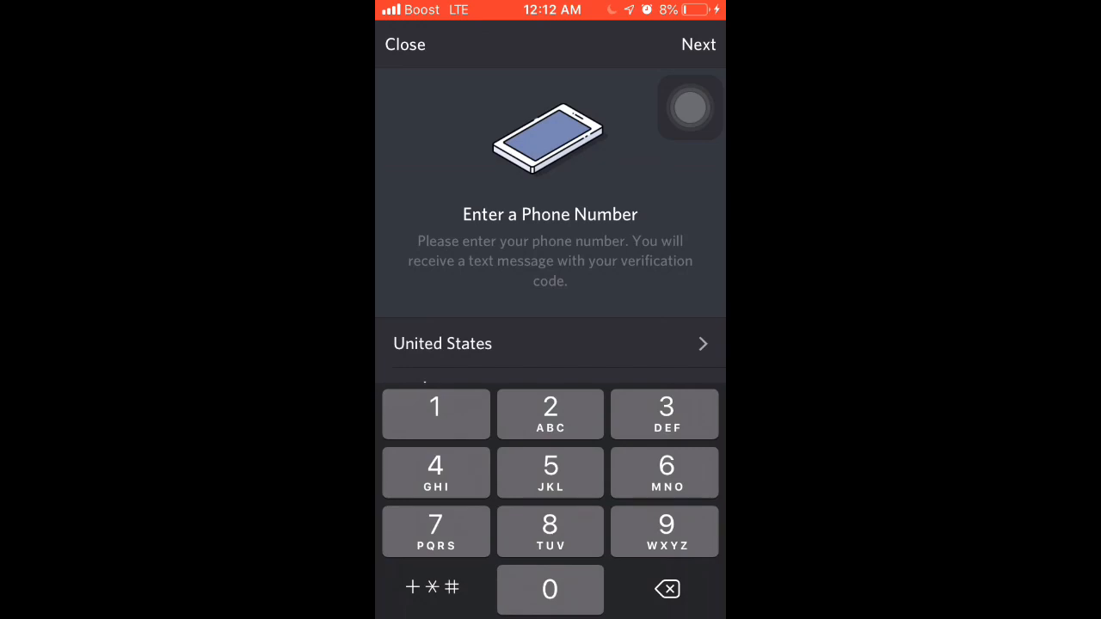
{"action": "left_click", "coordinate": [699, 44]}
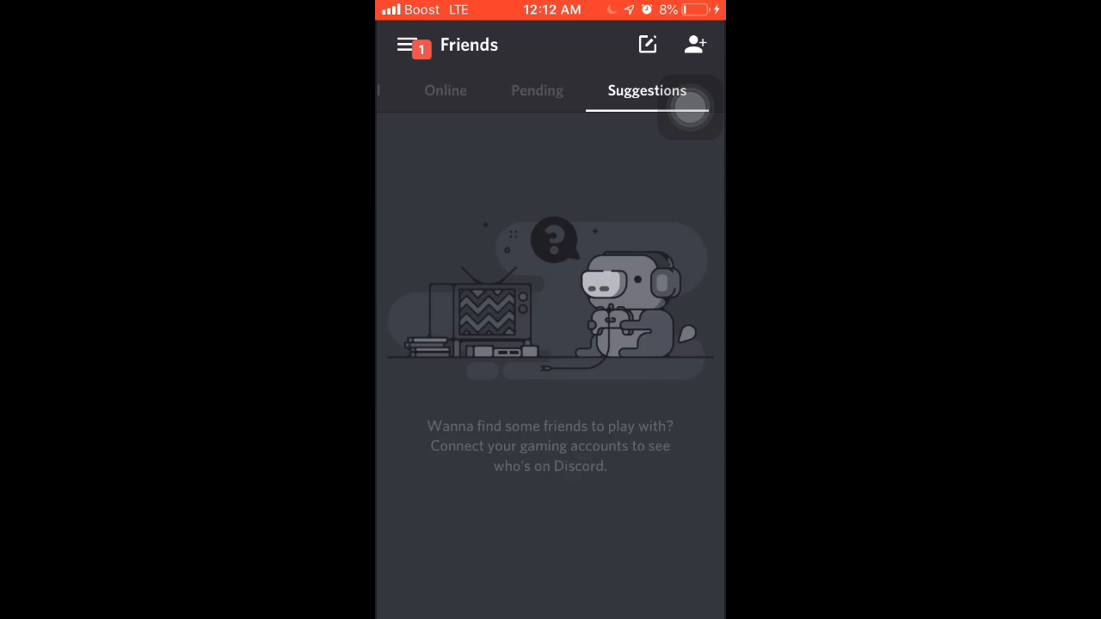
{"action": "left_click", "coordinate": [416, 44]}
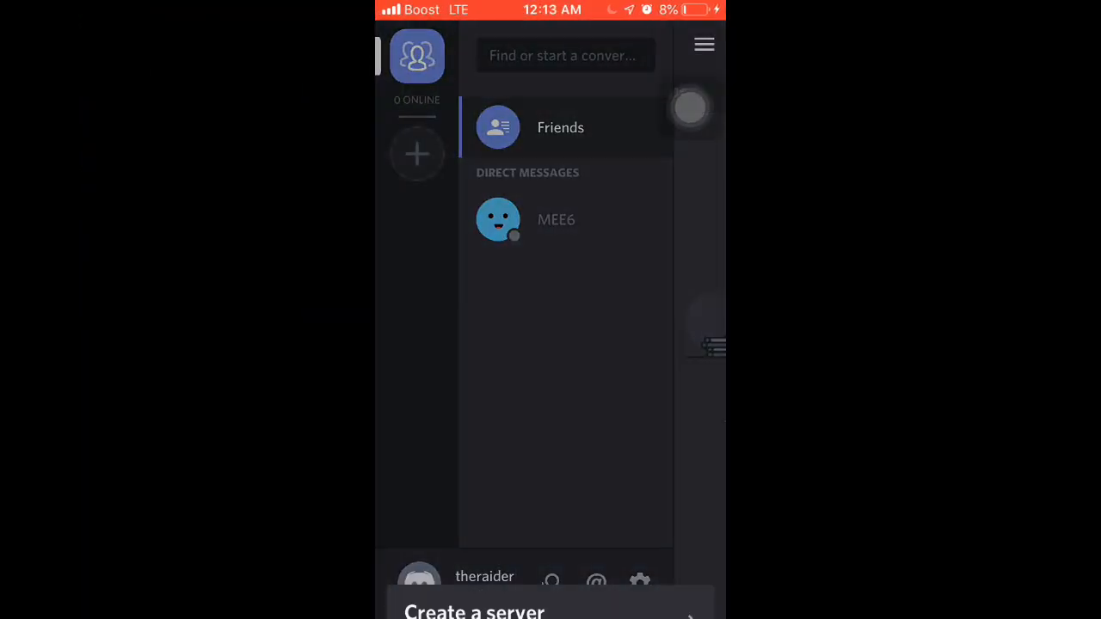
Step: Join D7 Army on the main account with invite code 'dan7eh'
{"action": "left_click", "coordinate": [417, 154]}
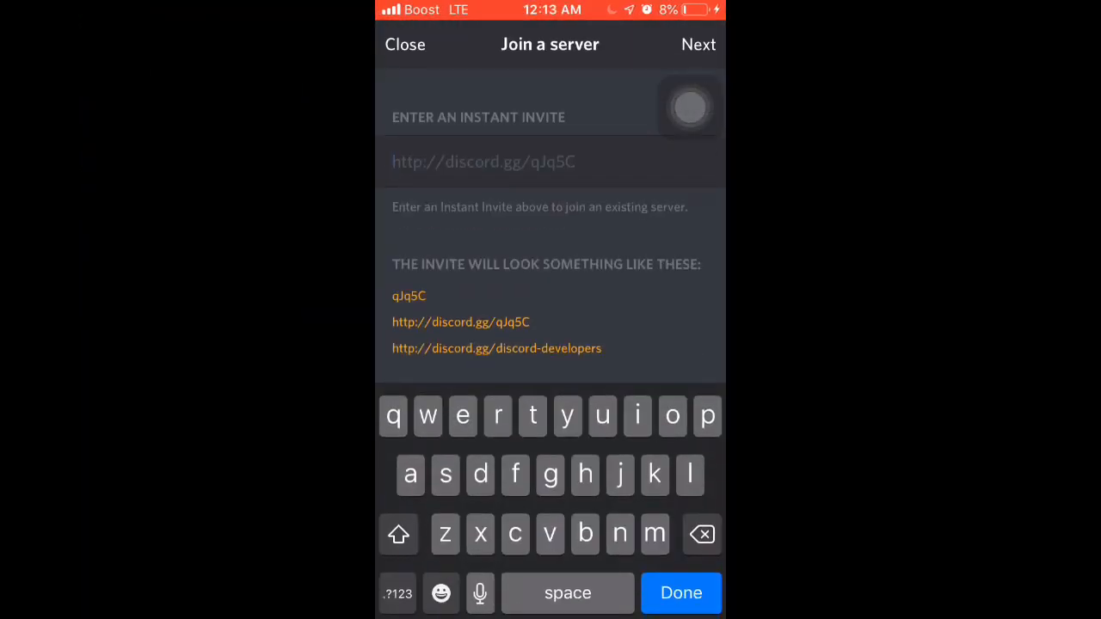
{"action": "type", "text": "dan7eh"}
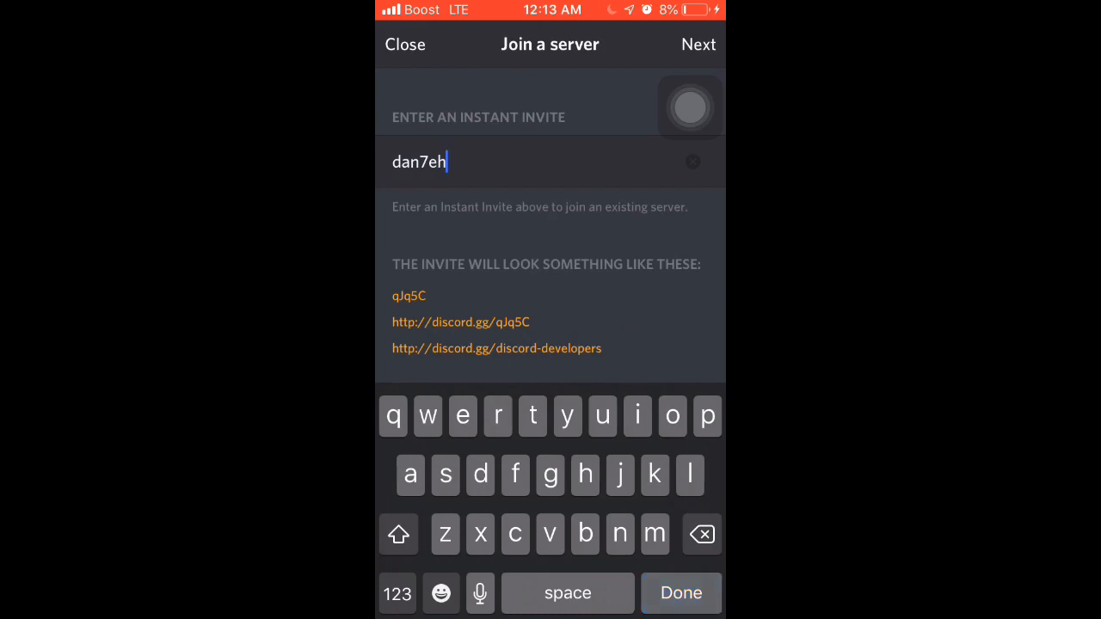
{"action": "left_click", "coordinate": [699, 44]}
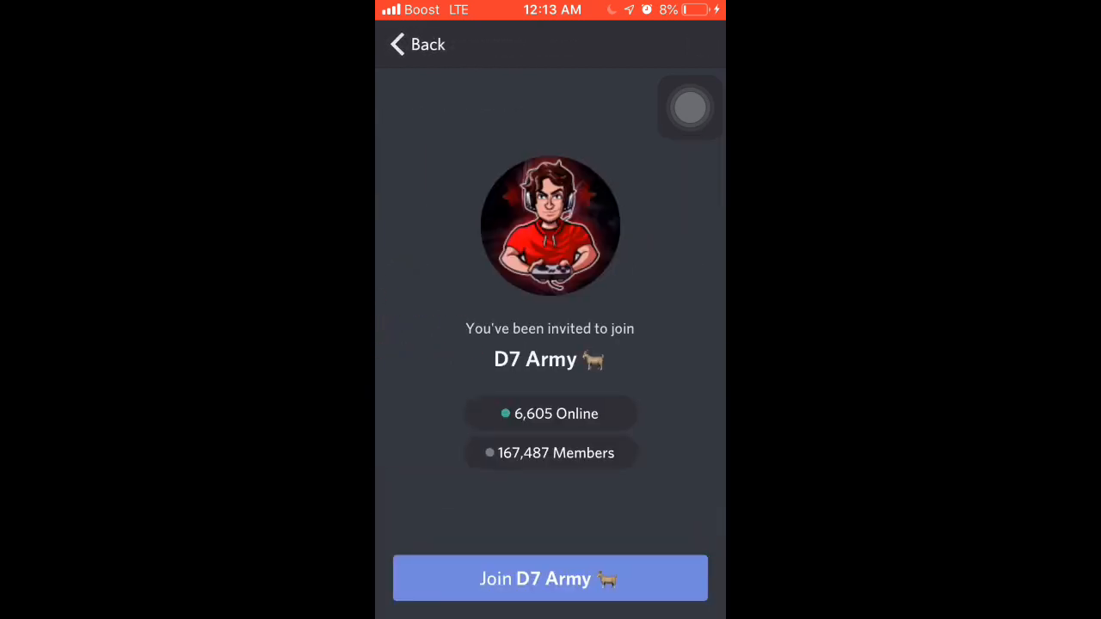
{"action": "left_click", "coordinate": [549, 578]}
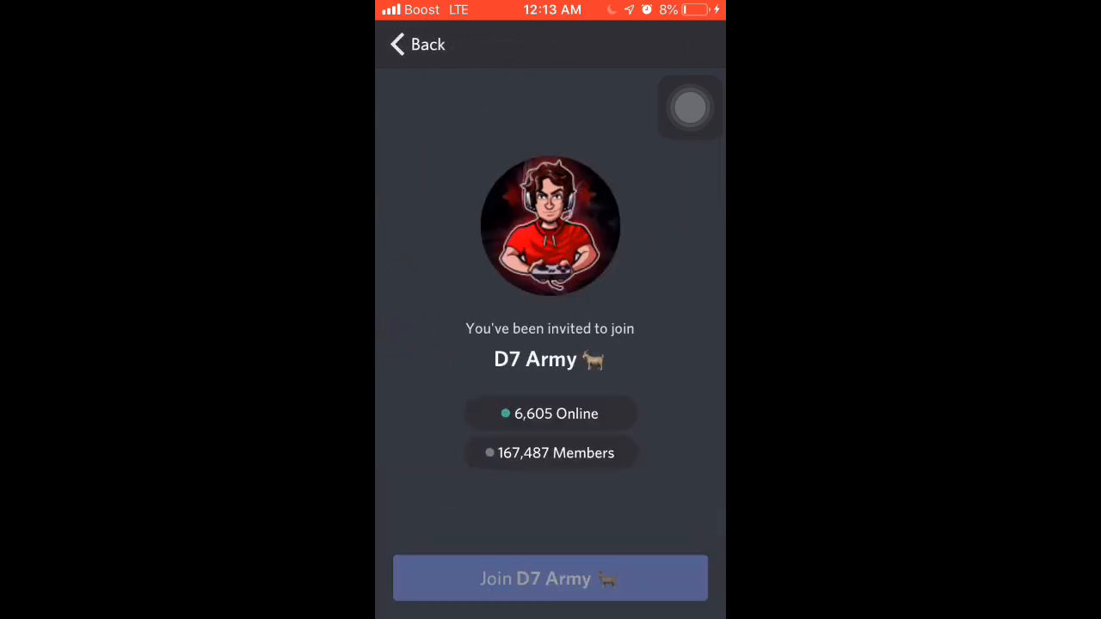
{"action": "left_click", "coordinate": [549, 577]}
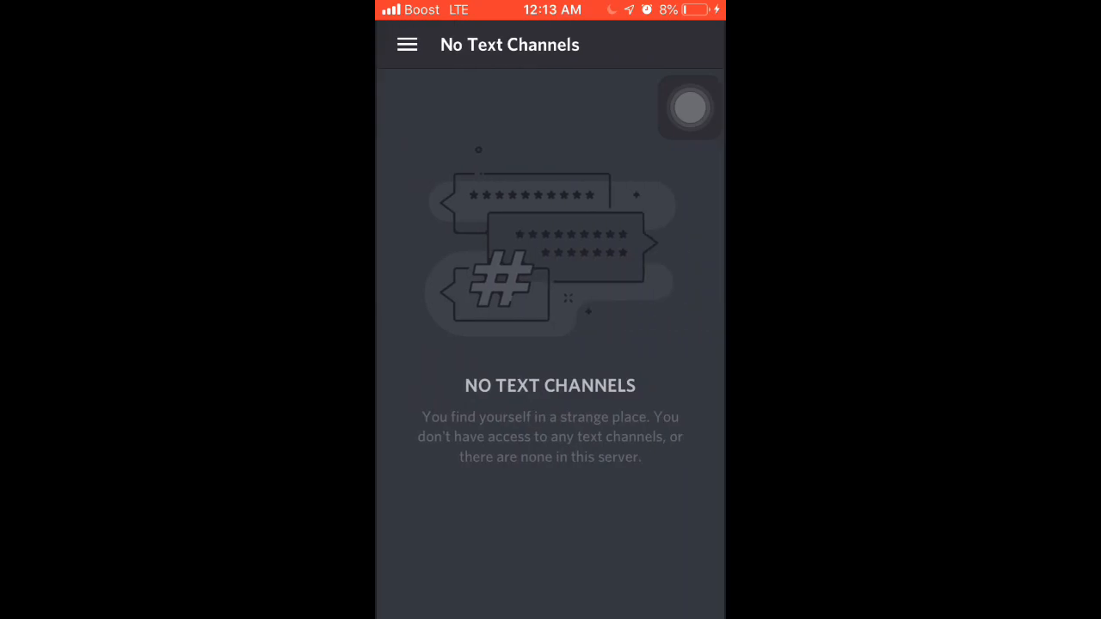